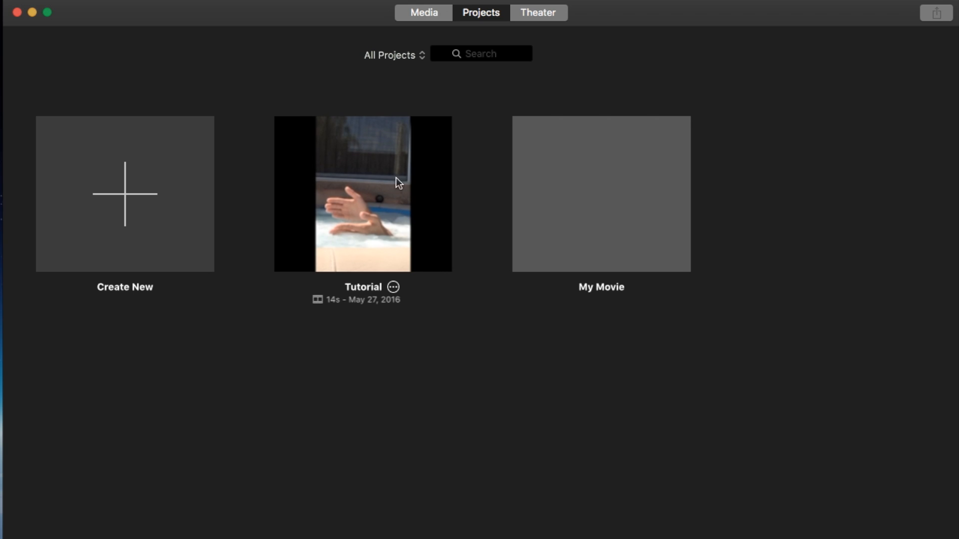
Open the Tutorial project from the Projects browser into the editor
double_click(363, 194)
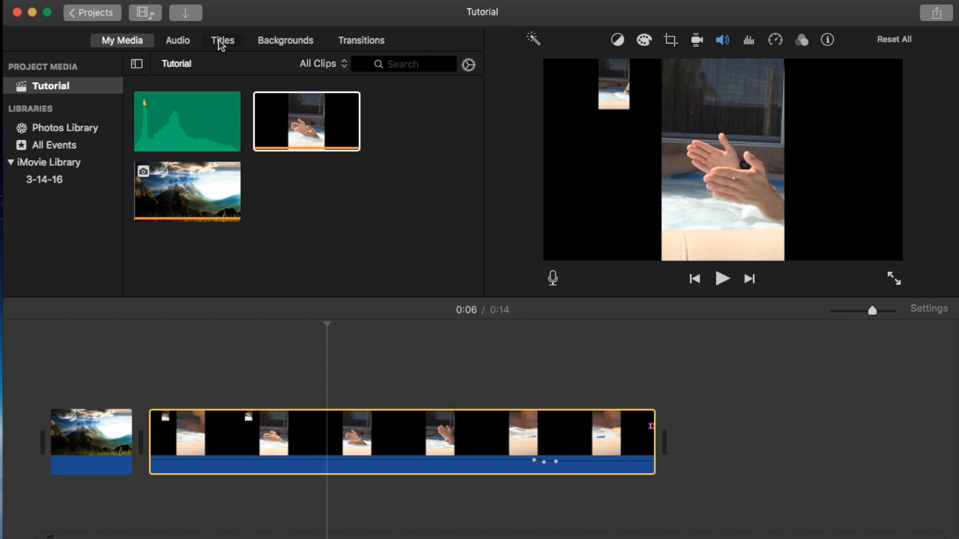
Add the Zoom title over the start of the clip and trim it to 1.9 seconds
left_click(223, 40)
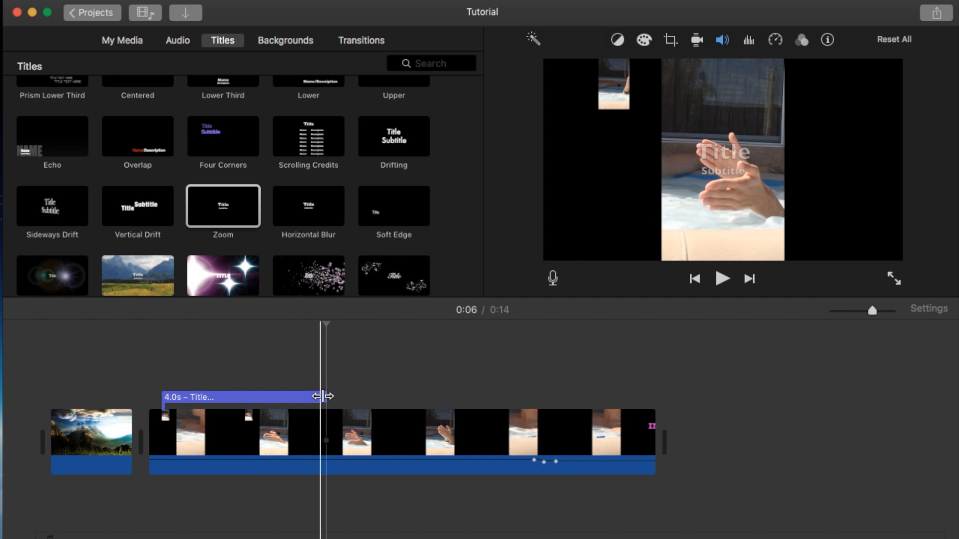
left_click_drag(324, 396, 249, 401)
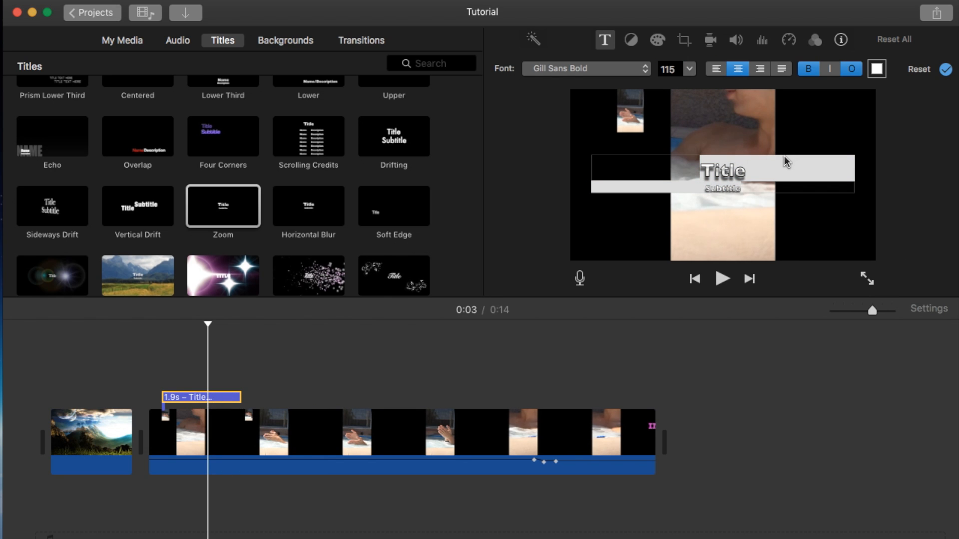
mouse_move(839, 83)
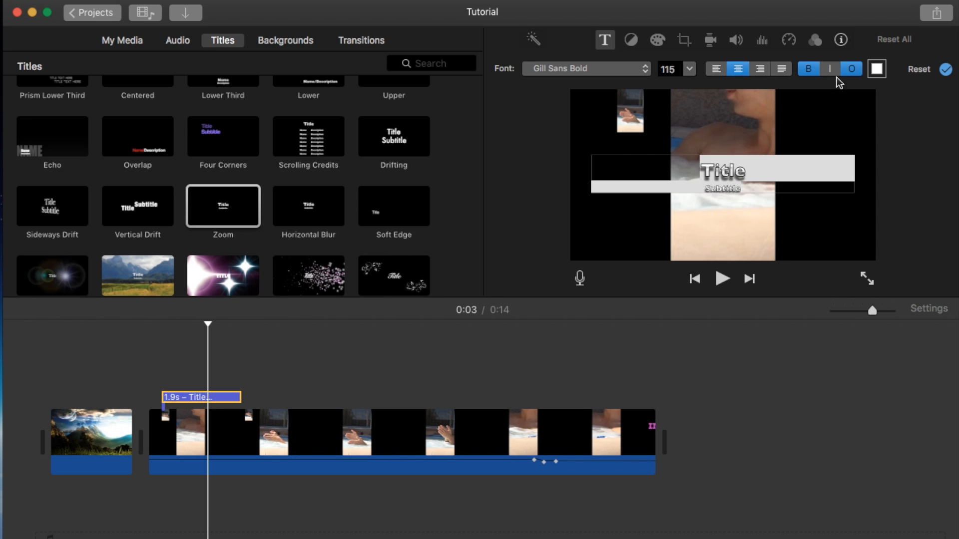
mouse_move(703, 90)
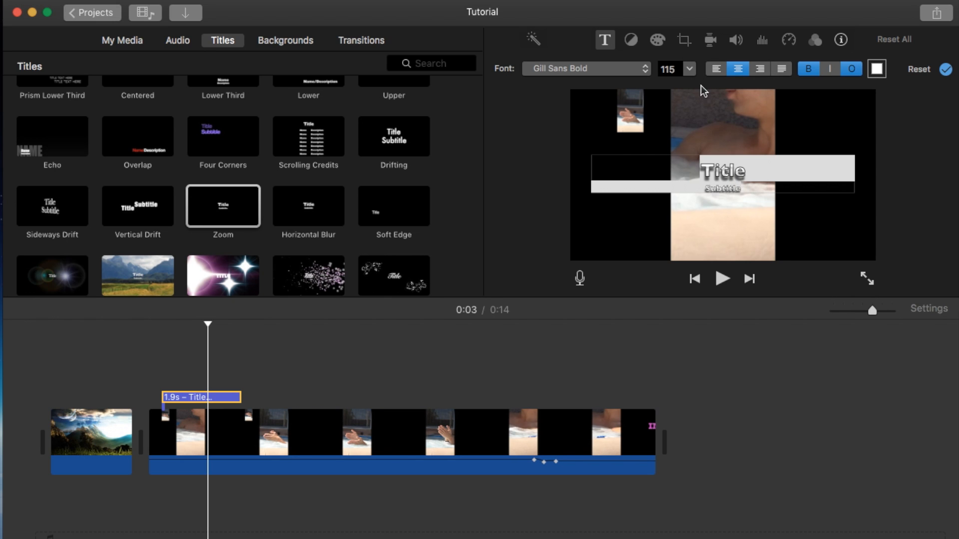
mouse_move(888, 73)
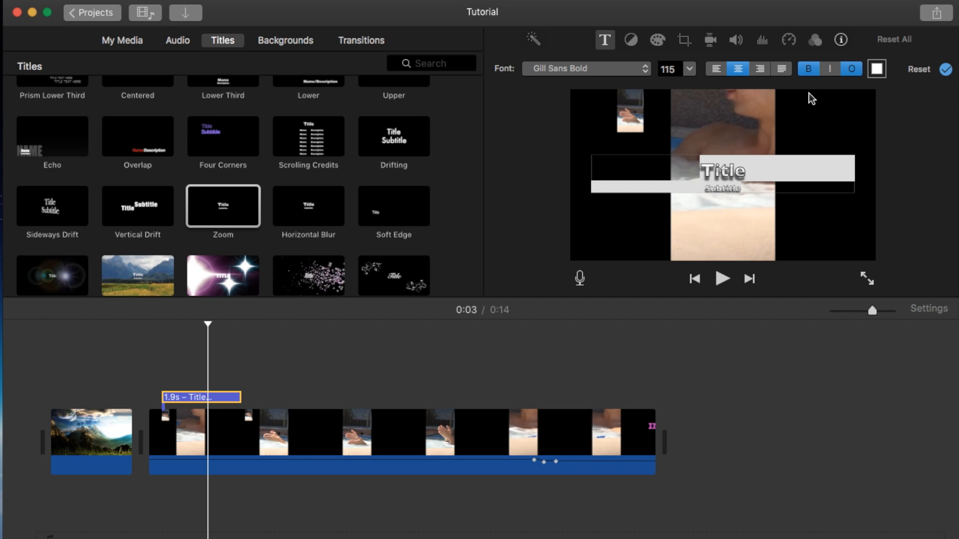
left_click(875, 69)
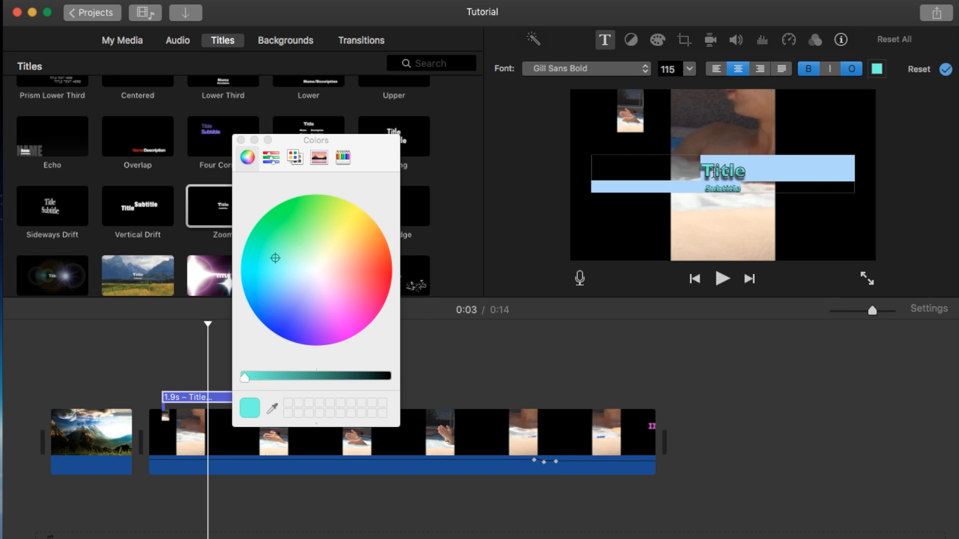
After trying green, purple and other palettes, set the Zoom title text to red
left_click(283, 224)
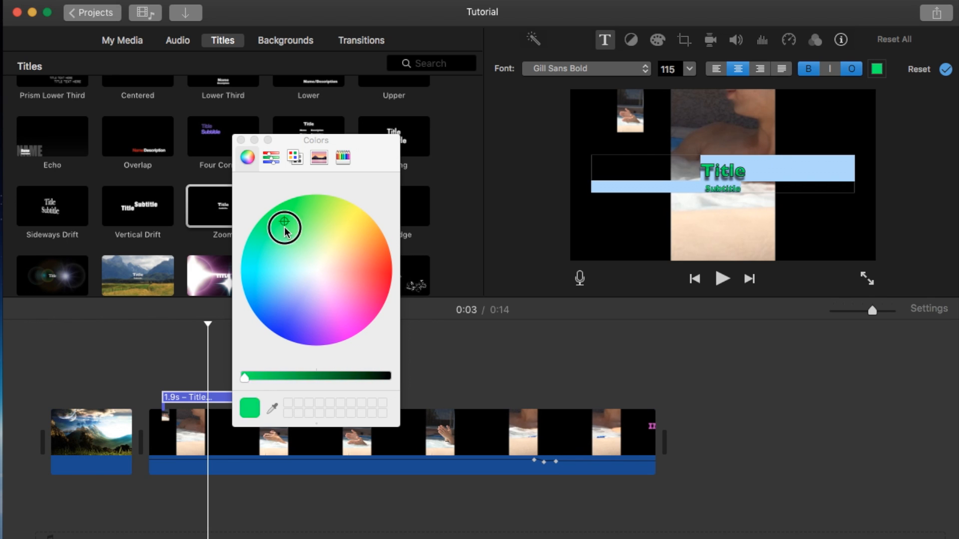
left_click(311, 322)
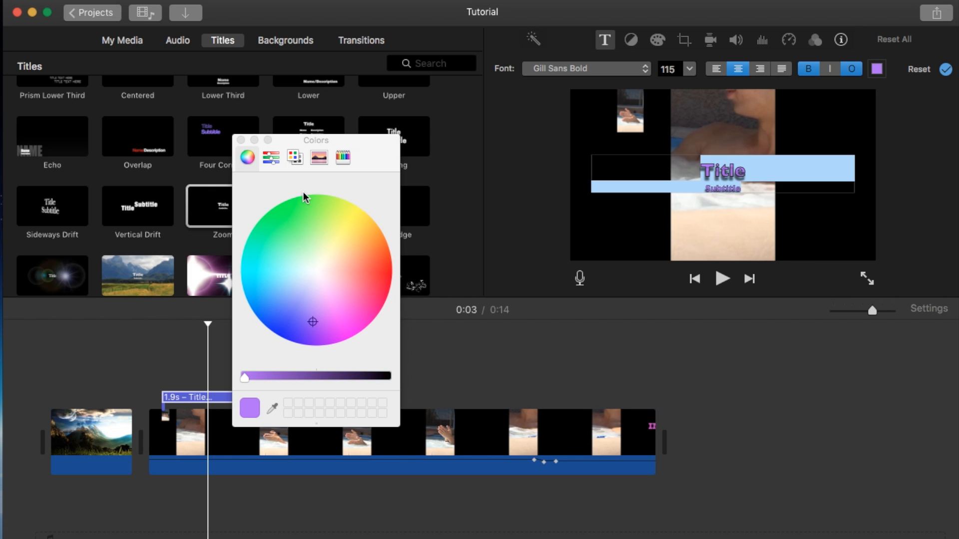
left_click(294, 158)
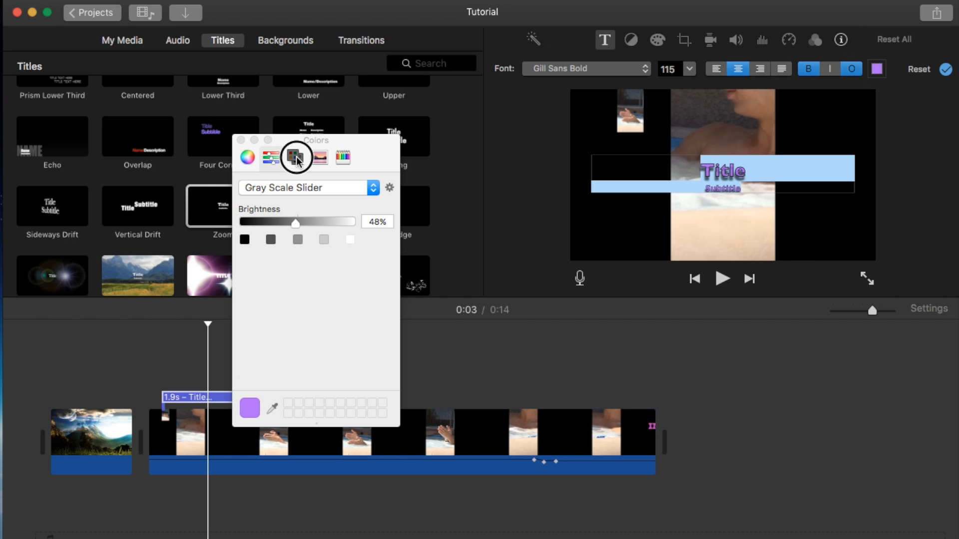
left_click(294, 158)
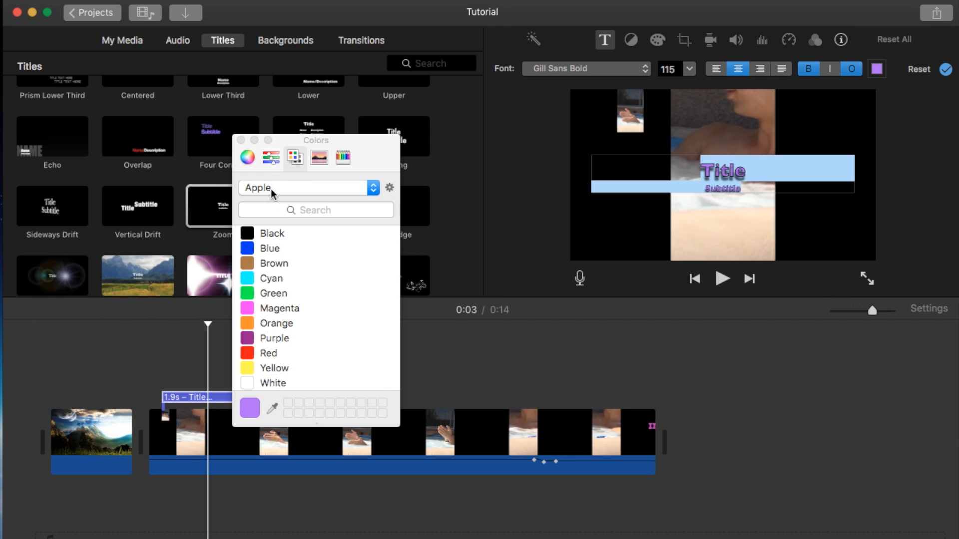
left_click(247, 157)
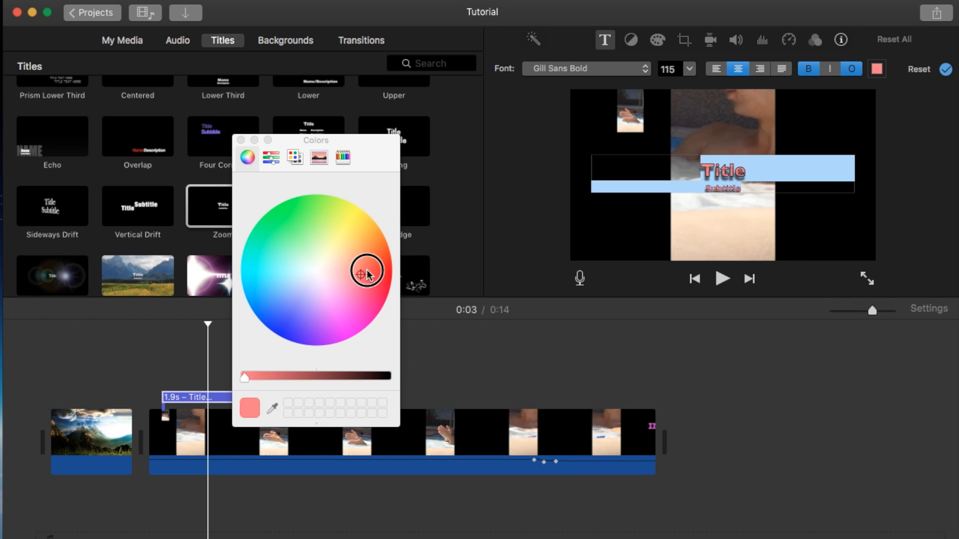
left_click(391, 263)
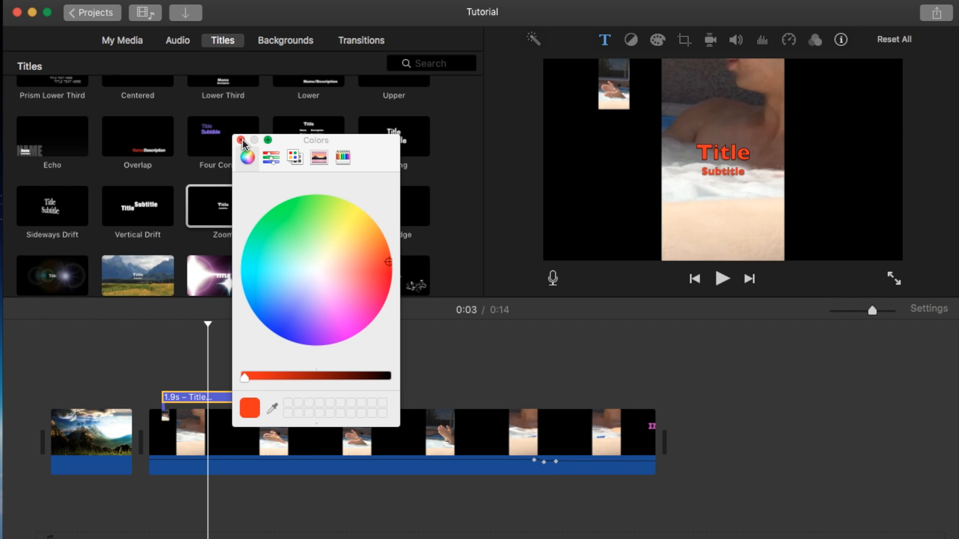
left_click(241, 140)
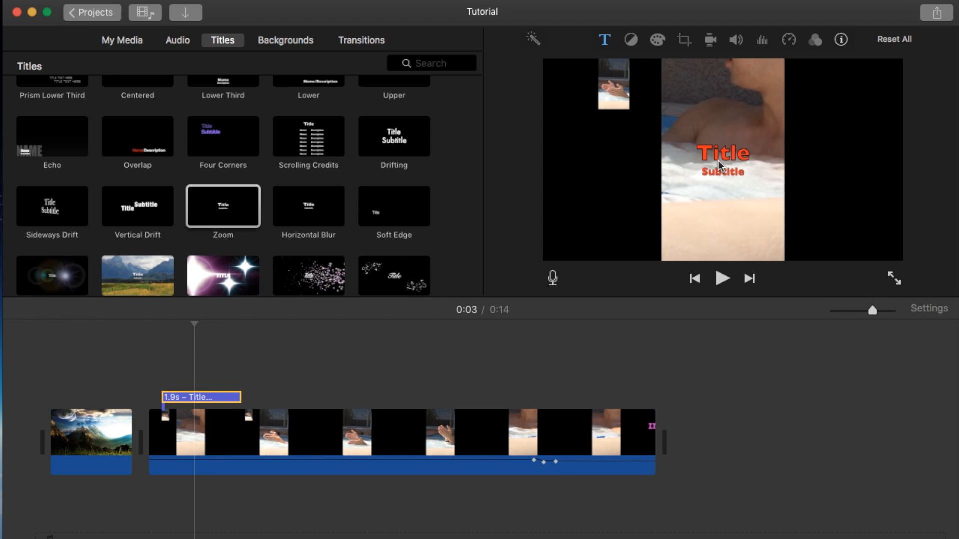
Change the Zoom title text to 'NOandROfilms' and pick the Lower Name/Description title style
double_click(722, 153)
type("NOandROfilms")
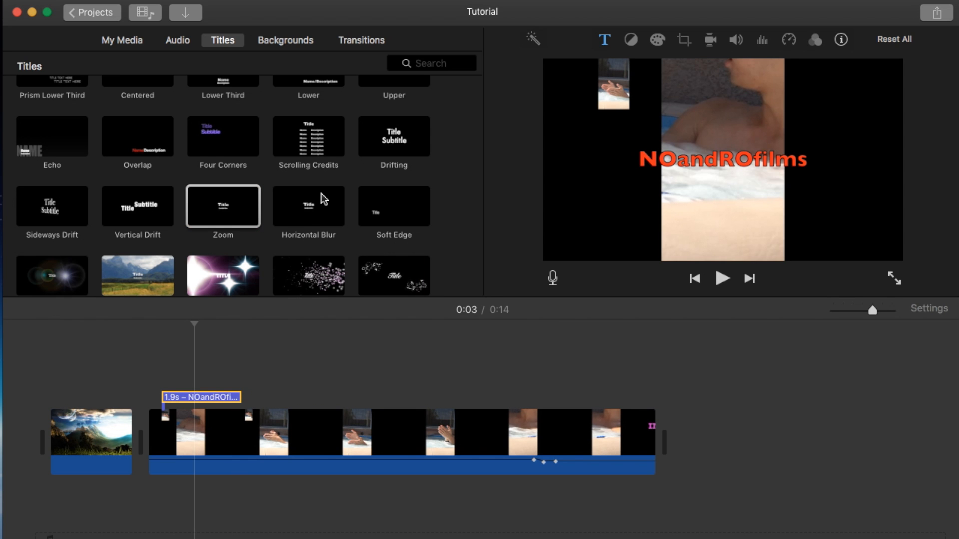
left_click(308, 122)
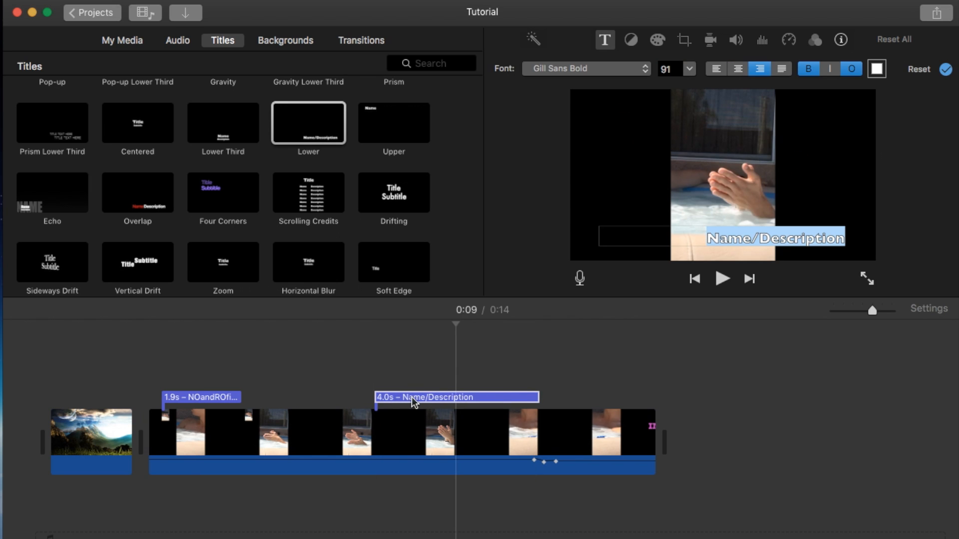
Make the Lower title's Name/Description text green, then begin editing that text
left_click(456, 397)
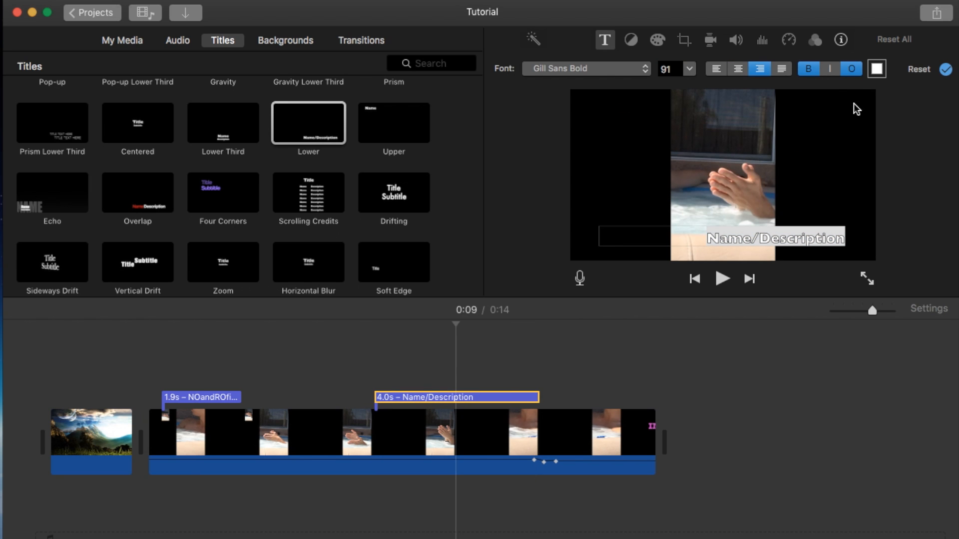
left_click(875, 68)
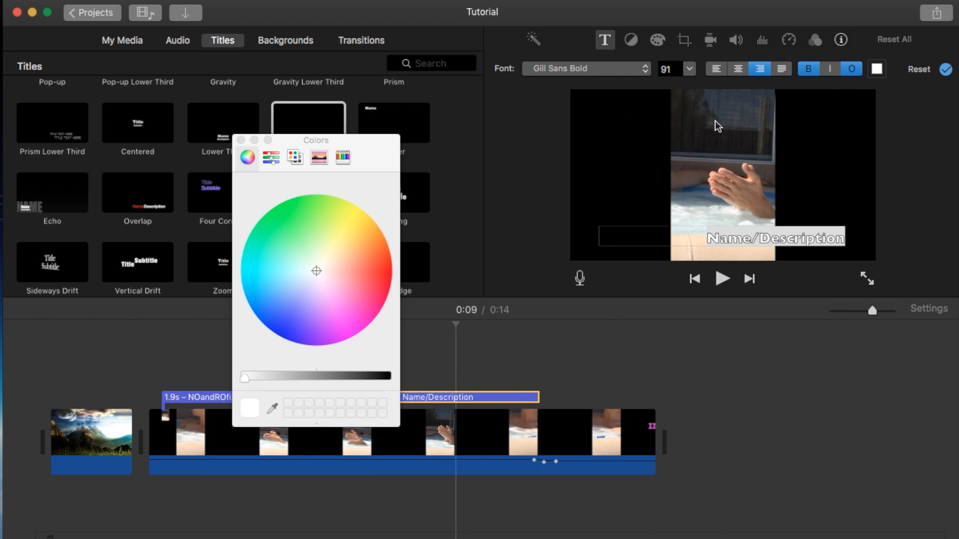
left_click(288, 216)
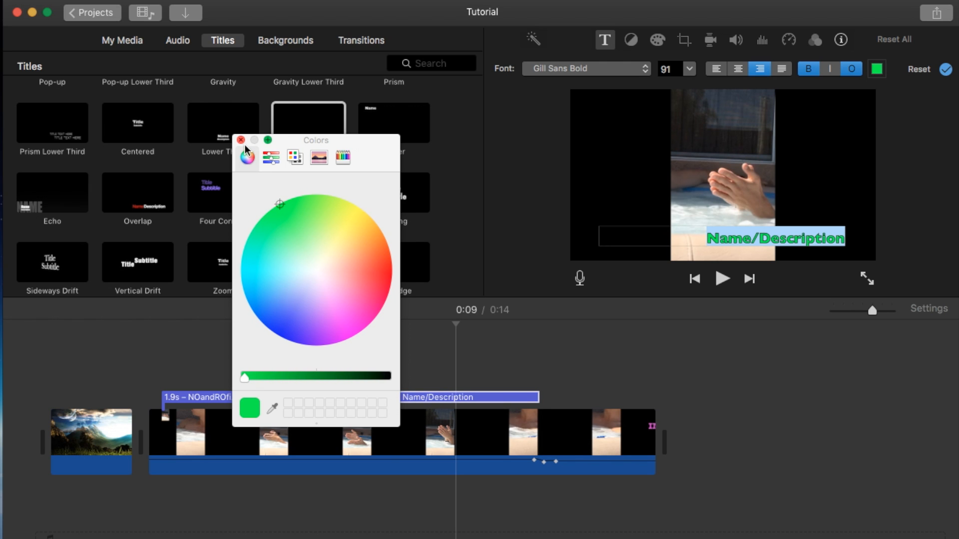
left_click(241, 140)
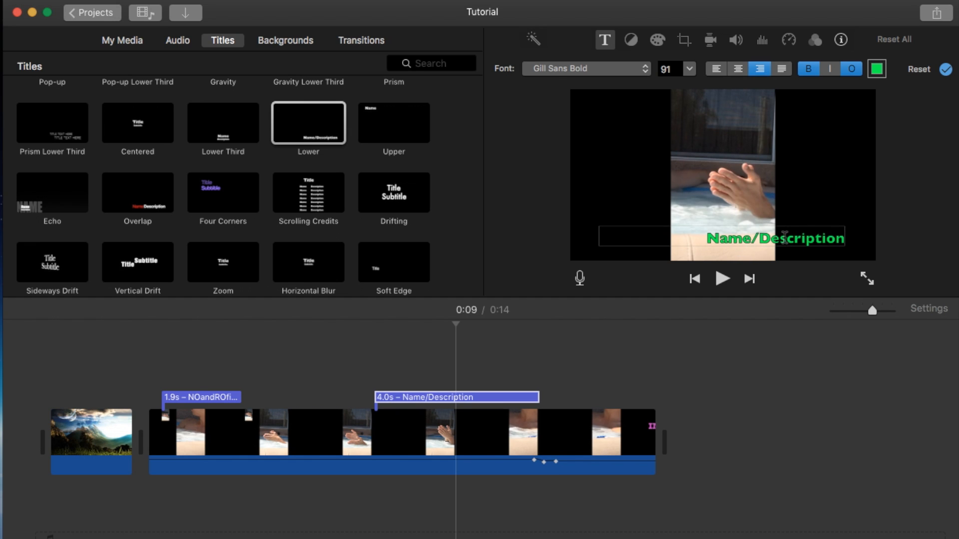
left_click(789, 238)
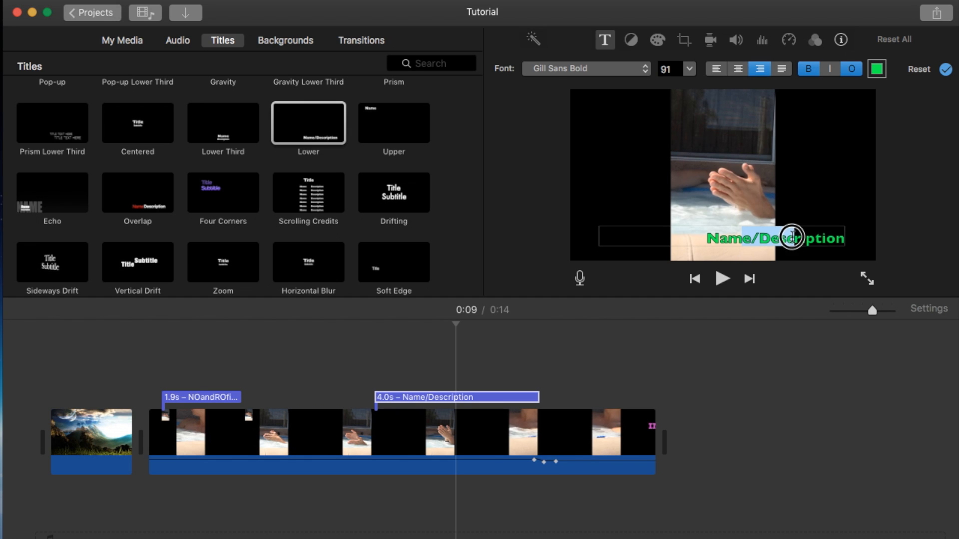